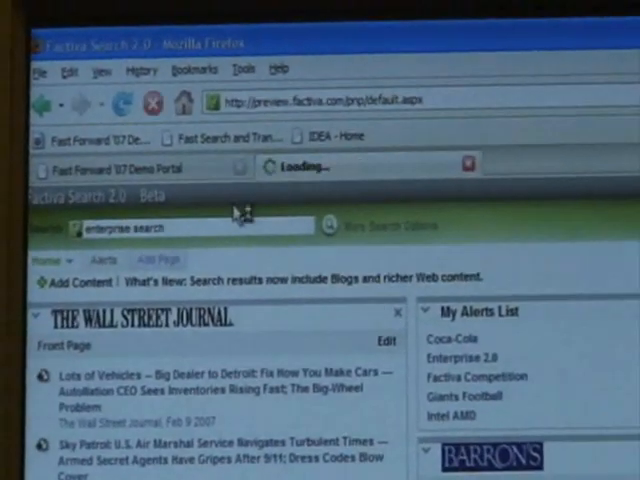
# Step: Run the 'enterprise search' query to show results with the Discovery Pane
pyautogui.click(333, 223)
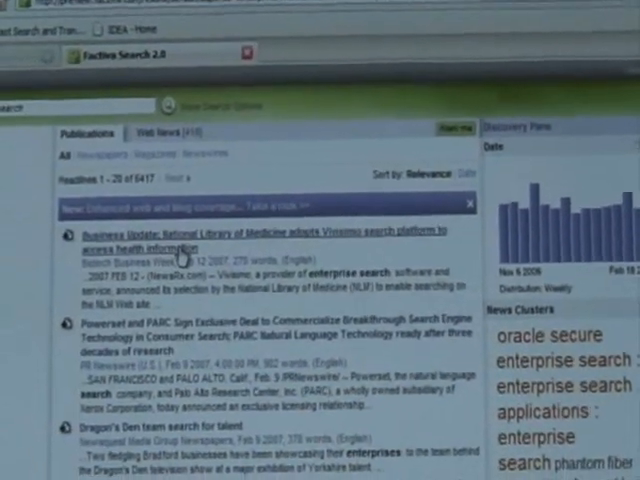
# Step: Scroll the enterprise search results to the Discovery Pane's daily December 2006 date chart
pyautogui.scroll(-3)
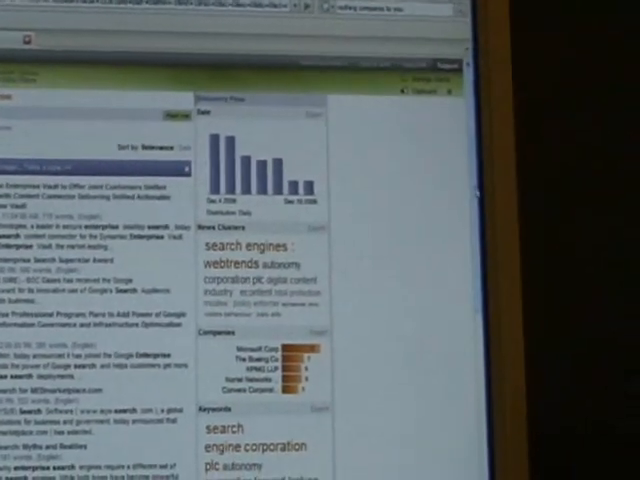
pyautogui.scroll(-3)
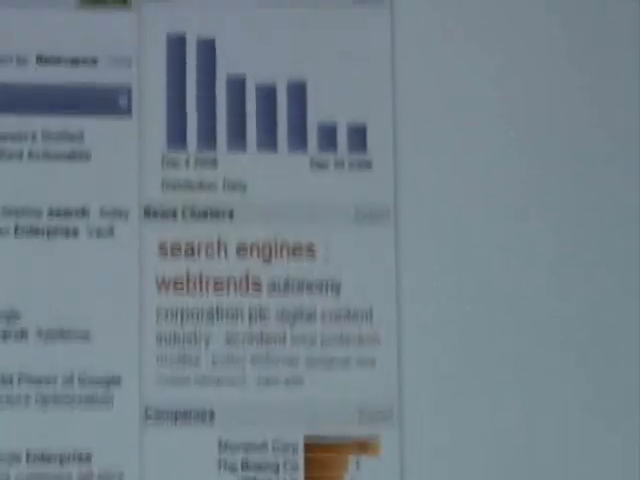
pyautogui.scroll(-3)
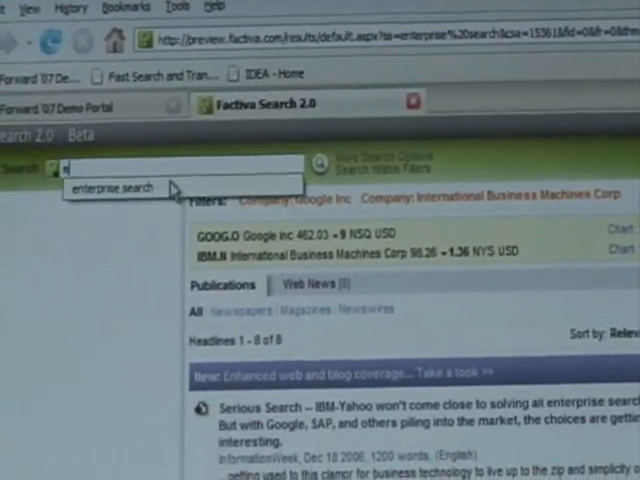
# Step: Search for "enterprise 2.0" and scroll to its clusters and leading companies
pyautogui.write('enterprise')
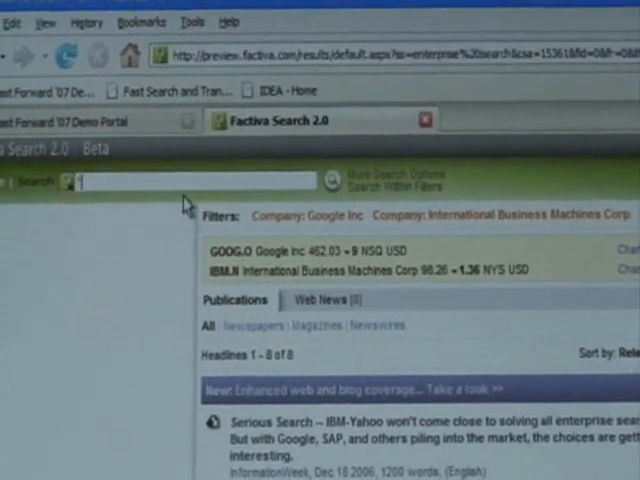
pyautogui.write('"enterprise 2')
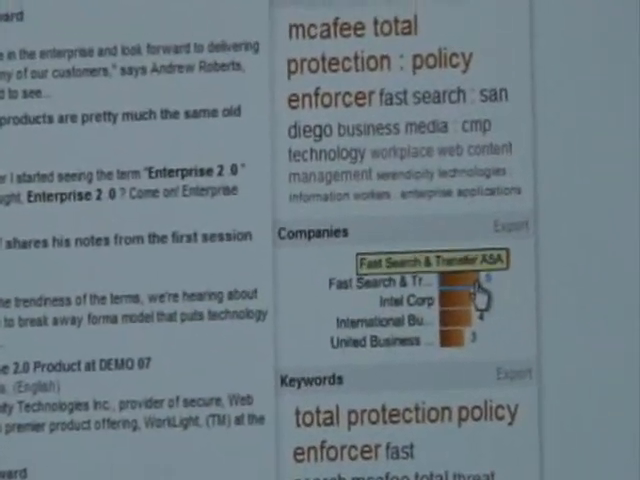
pyautogui.scroll(3)
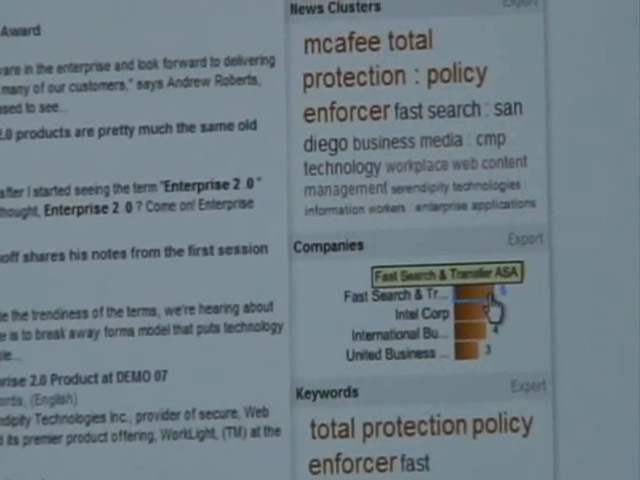